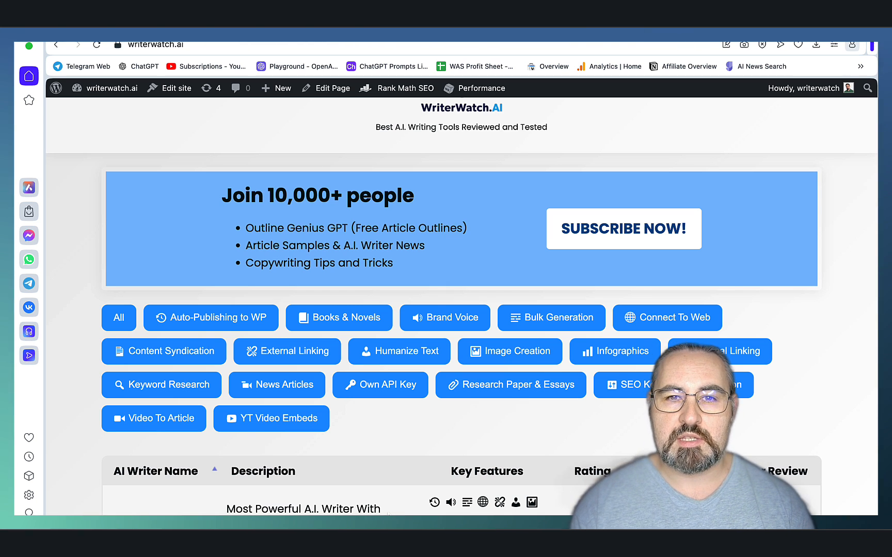
- Sort the WriterWatch.ai AI writer table by rating, putting Agility Writer AI first
scroll("down", 3)
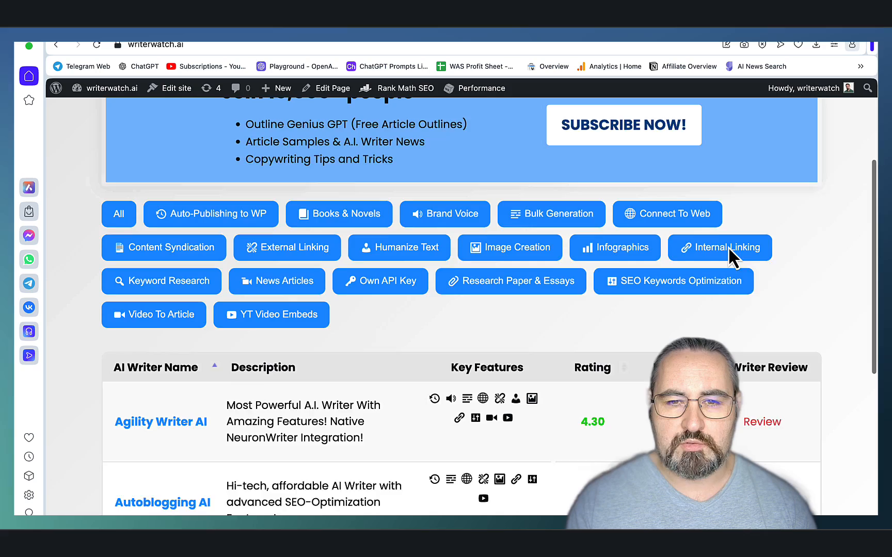
scroll("down", 3)
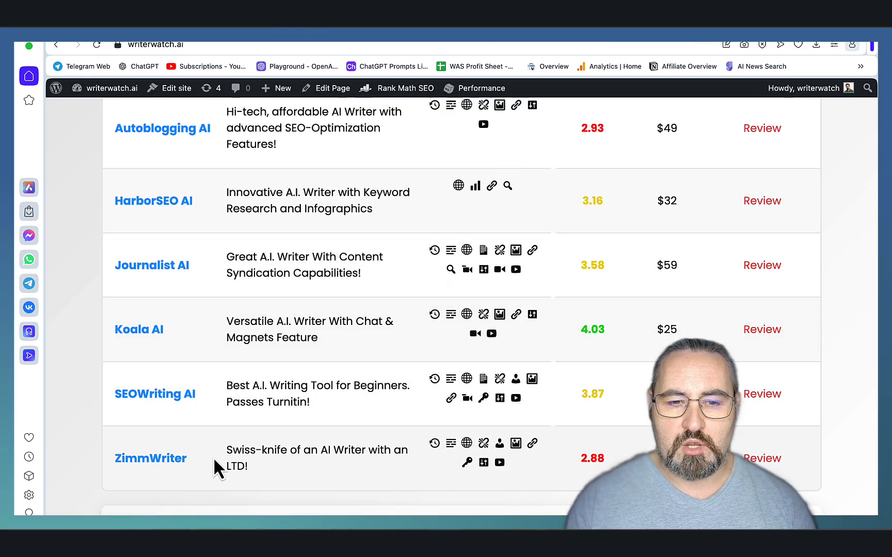
left_click(592, 247)
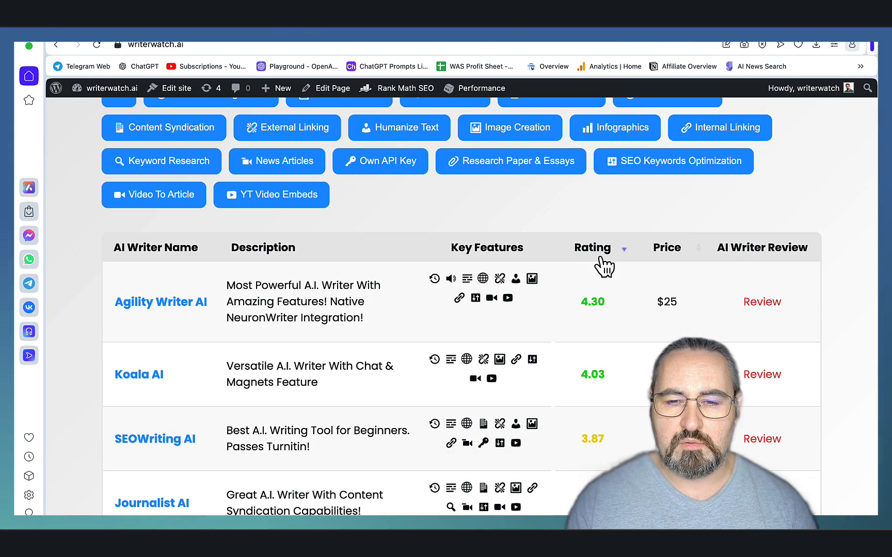
scroll("down", 3)
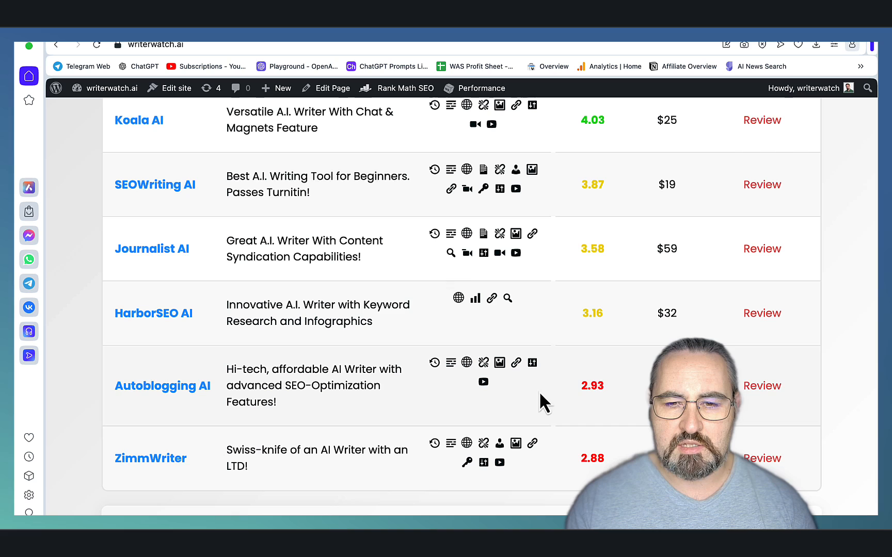
mouse_move(612, 464)
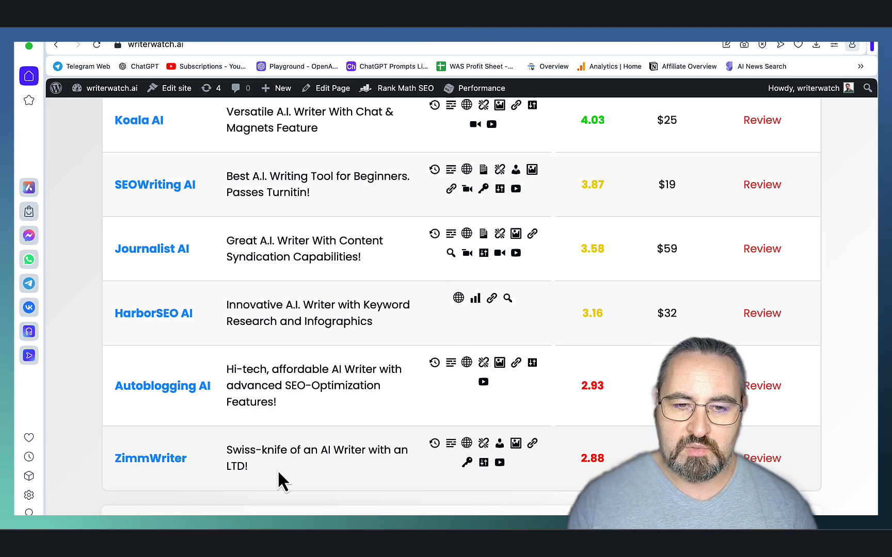
scroll("up", 3)
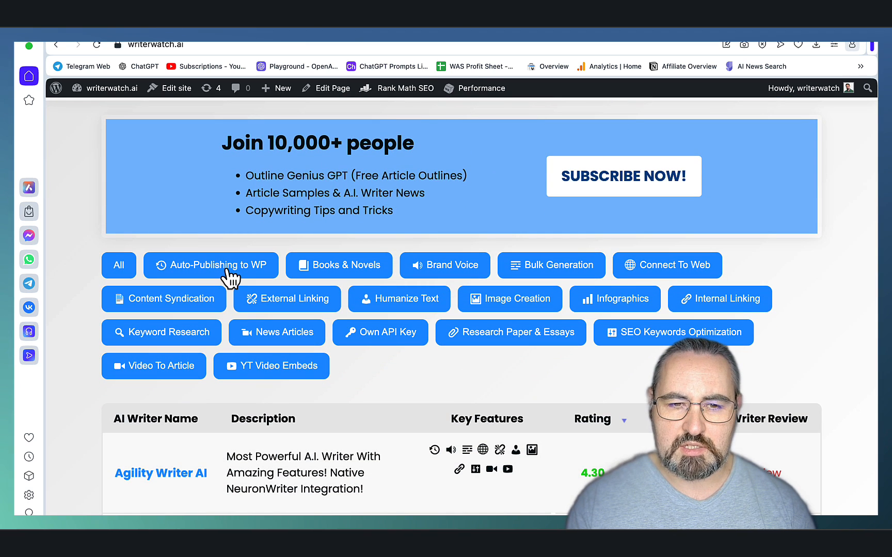
mouse_move(617, 268)
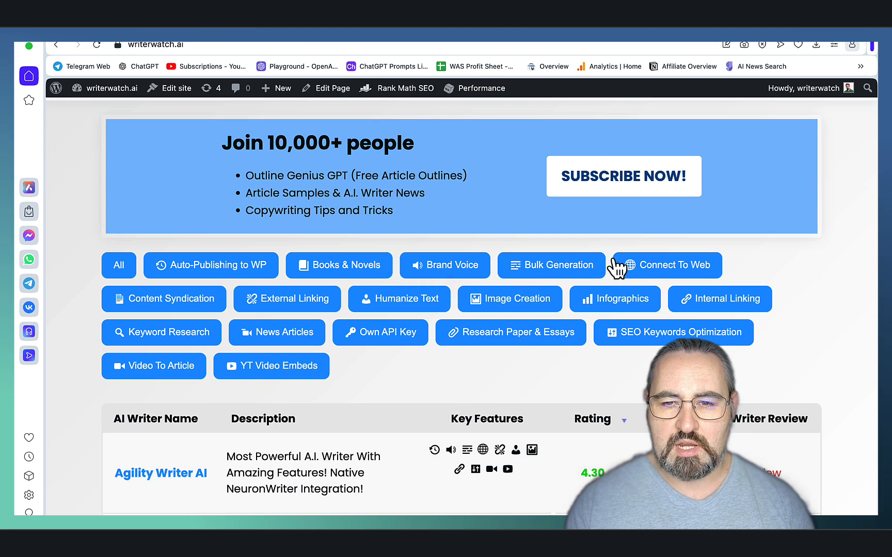
mouse_move(406, 314)
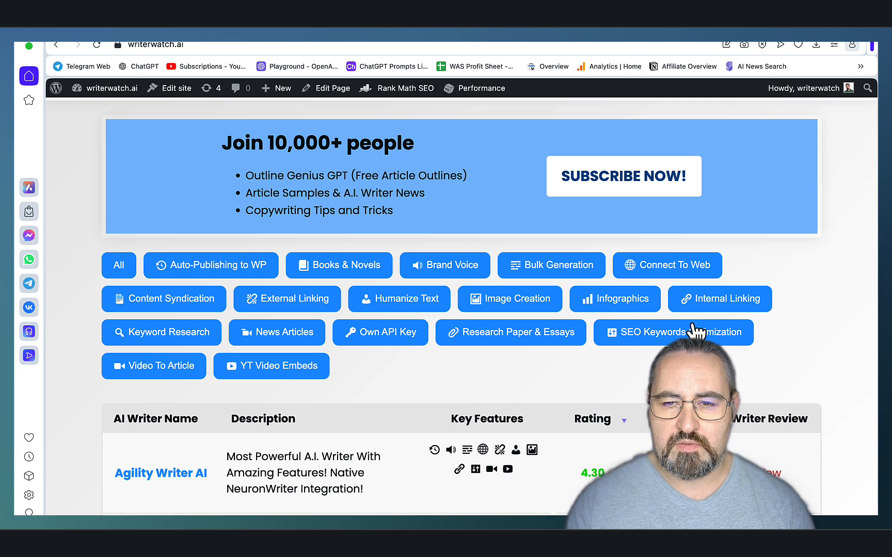
mouse_move(403, 310)
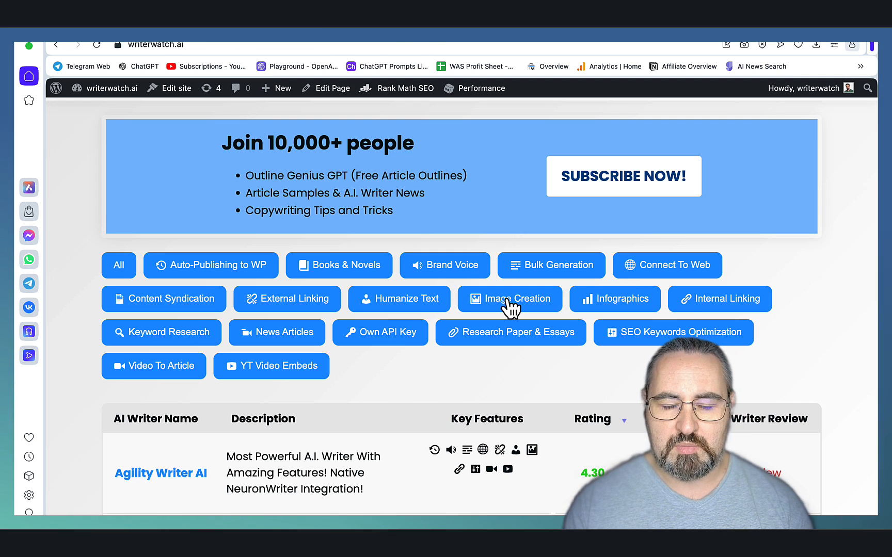
mouse_move(385, 341)
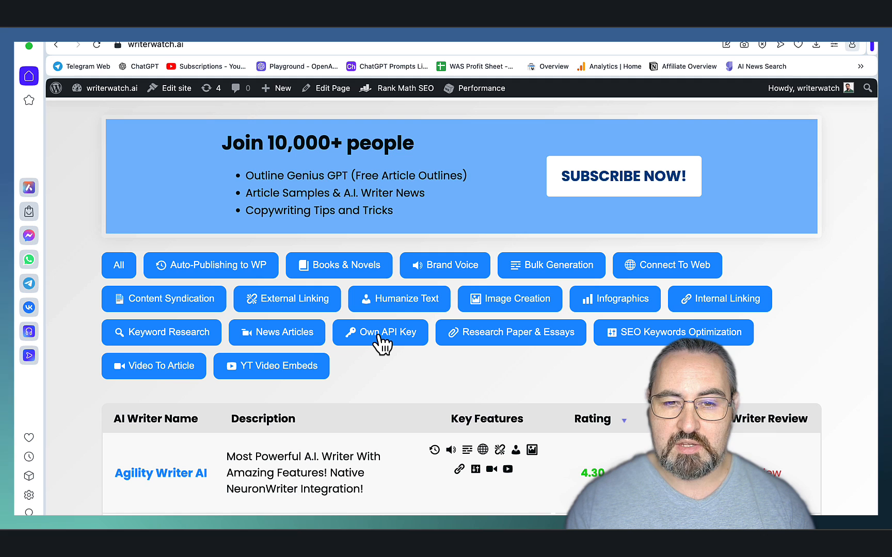
mouse_move(637, 350)
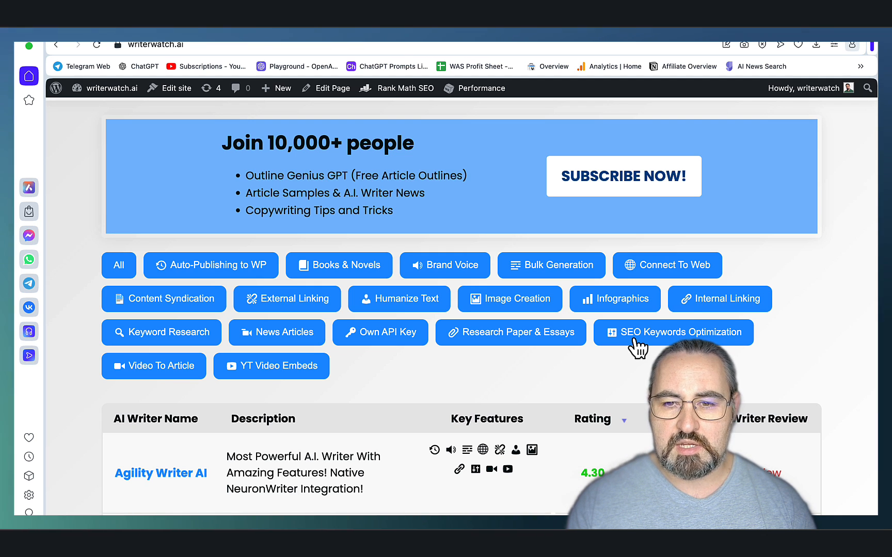
mouse_move(417, 366)
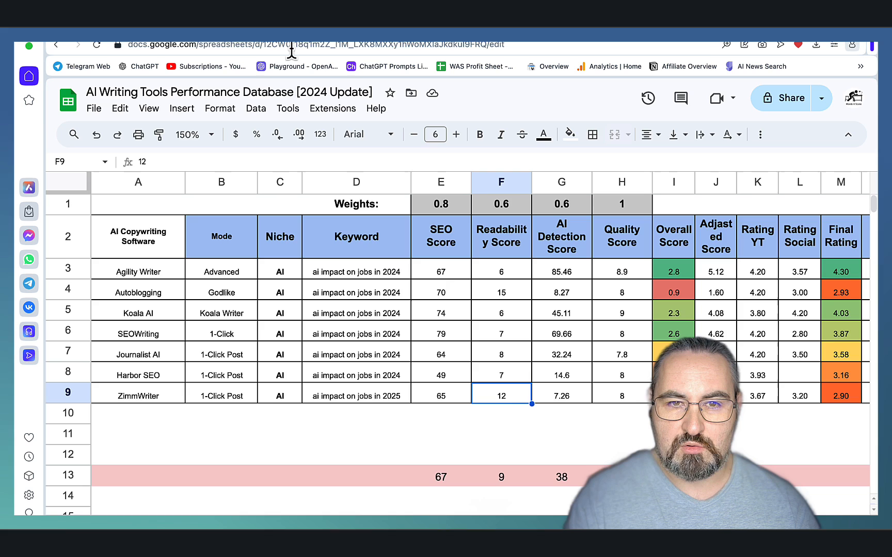
mouse_move(554, 411)
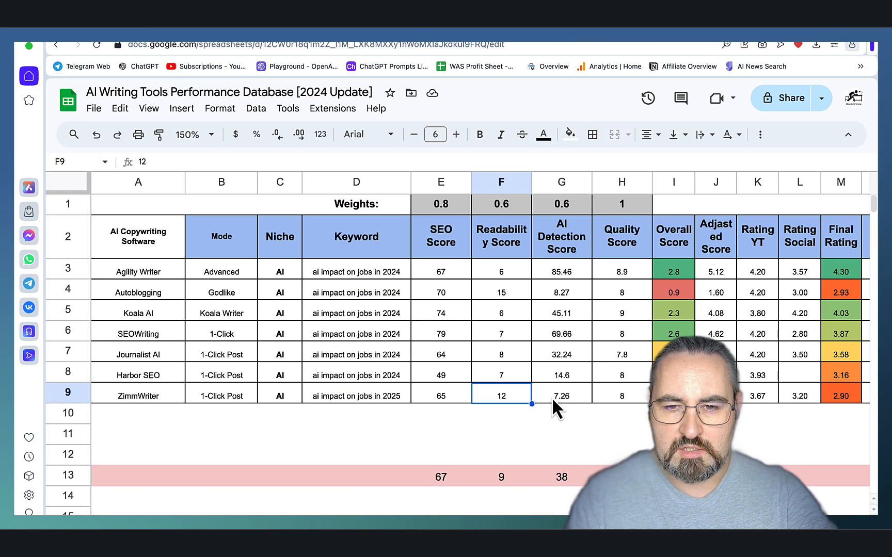
mouse_move(355, 66)
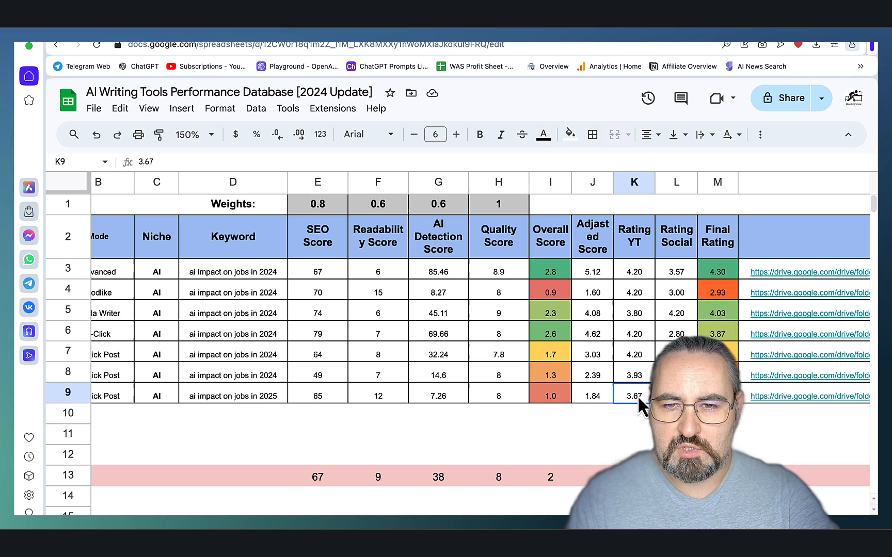
mouse_move(643, 430)
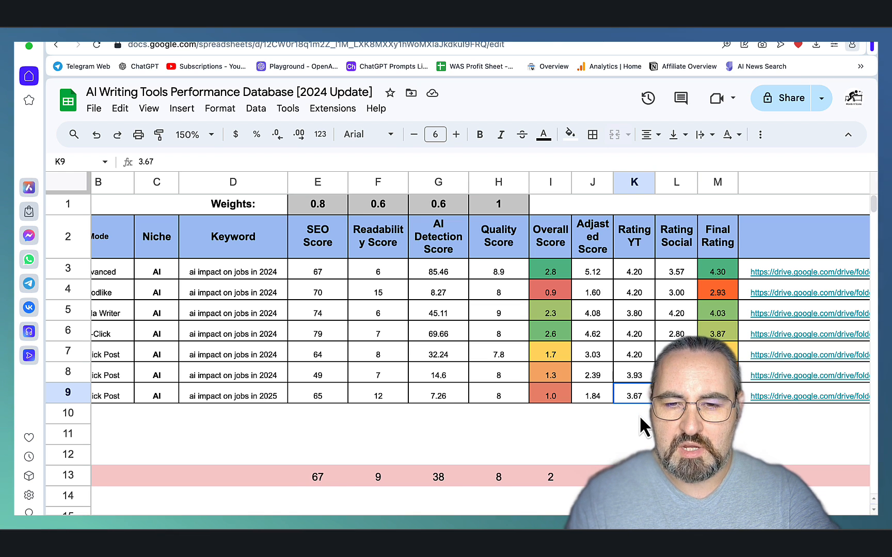
- Inspect ZimmWriter's social rating, final rating formula and quality score in the performance database
left_click(675, 395)
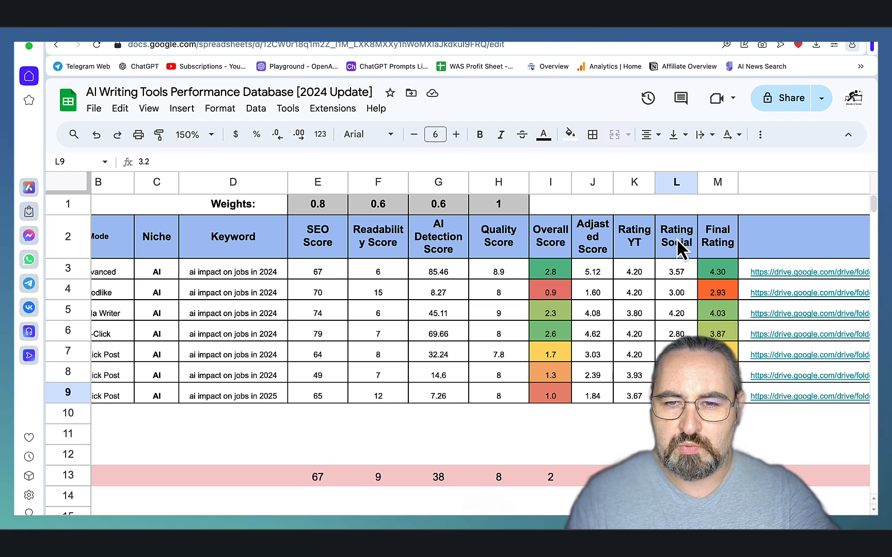
mouse_move(643, 415)
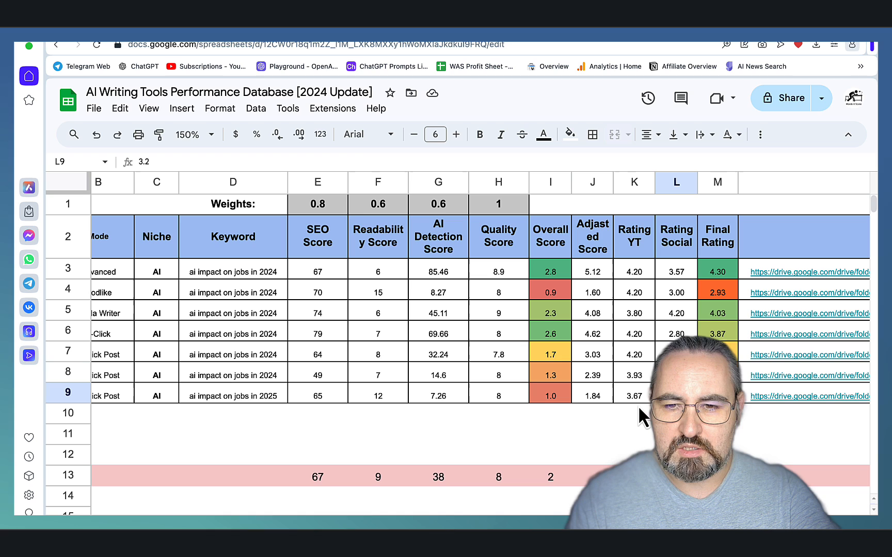
mouse_move(622, 405)
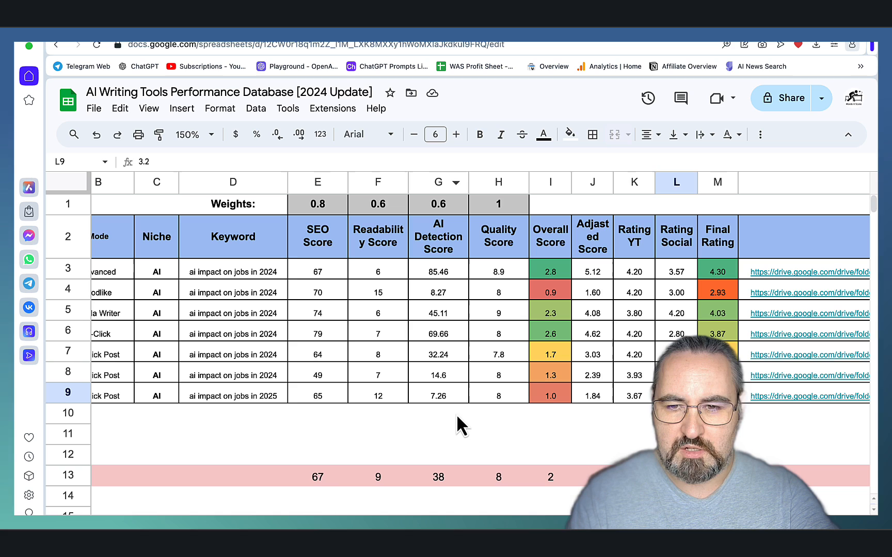
left_click(717, 395)
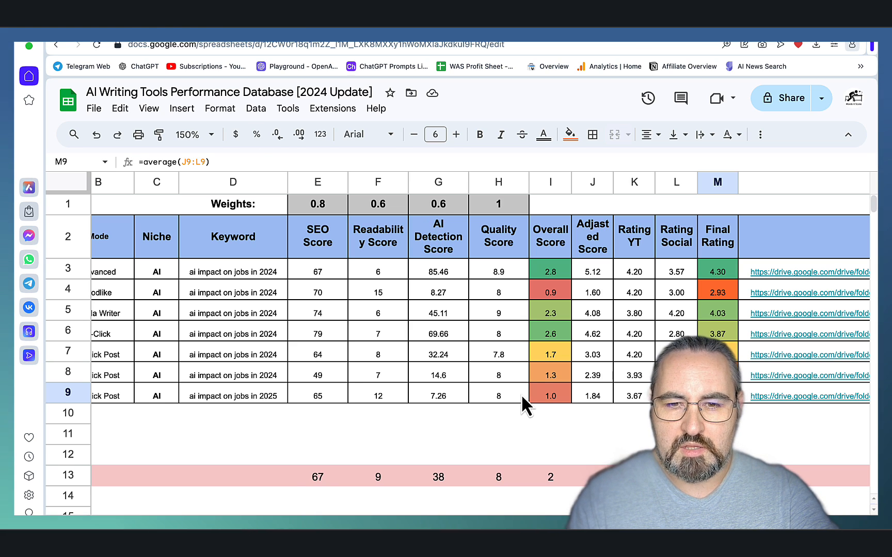
left_click(498, 394)
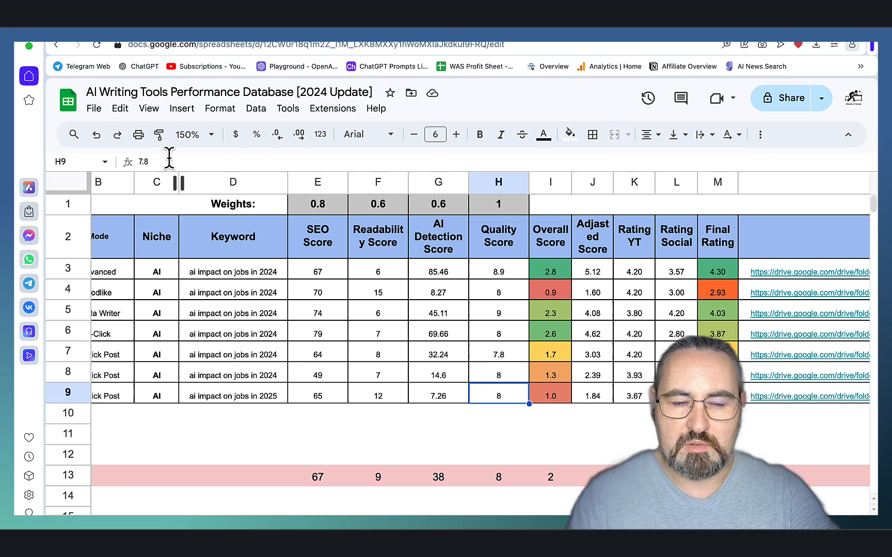
type("7.8")
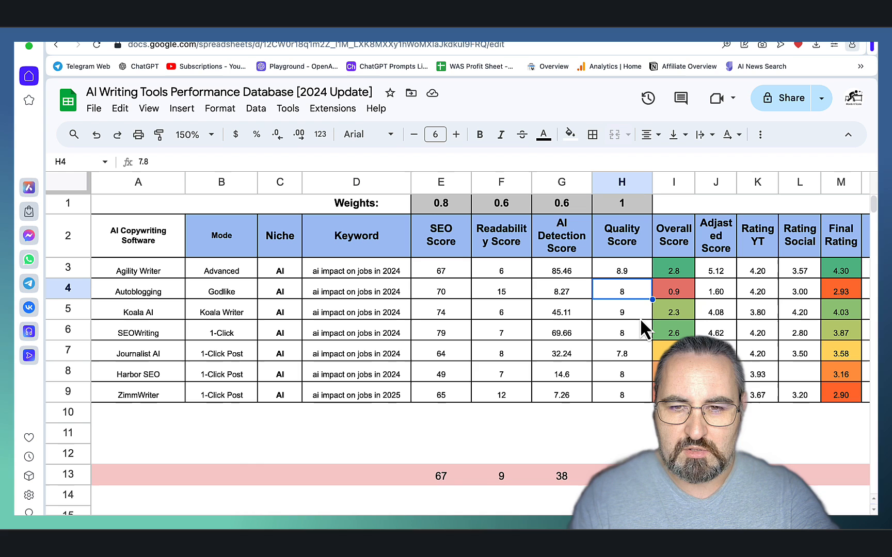
left_click(621, 271)
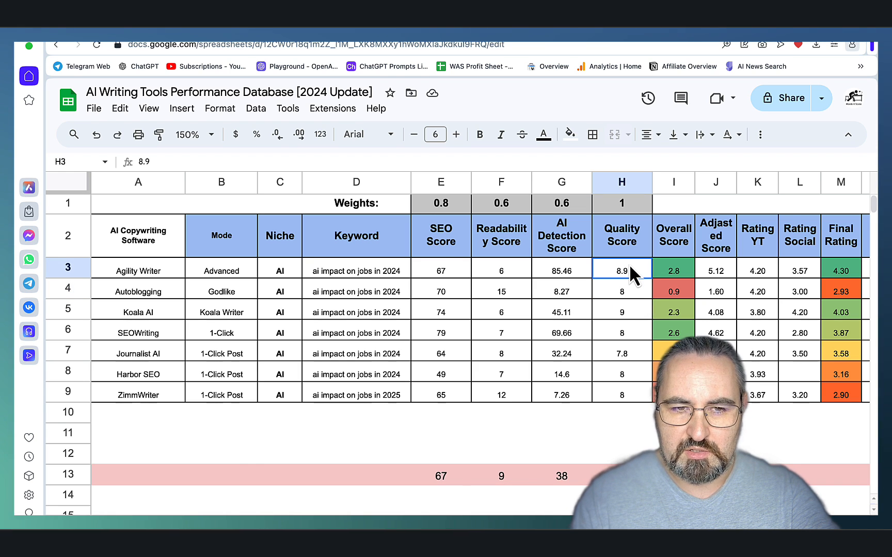
left_click(621, 311)
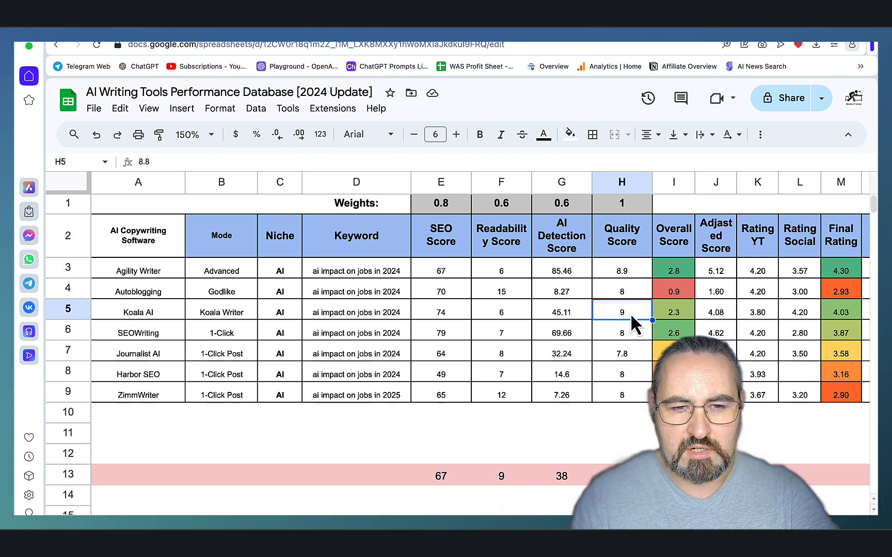
left_click(621, 395)
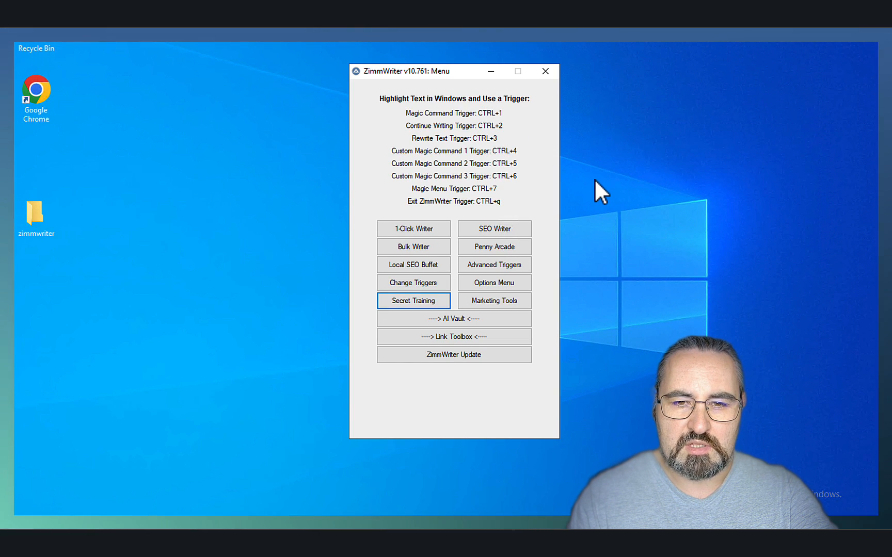
mouse_move(567, 263)
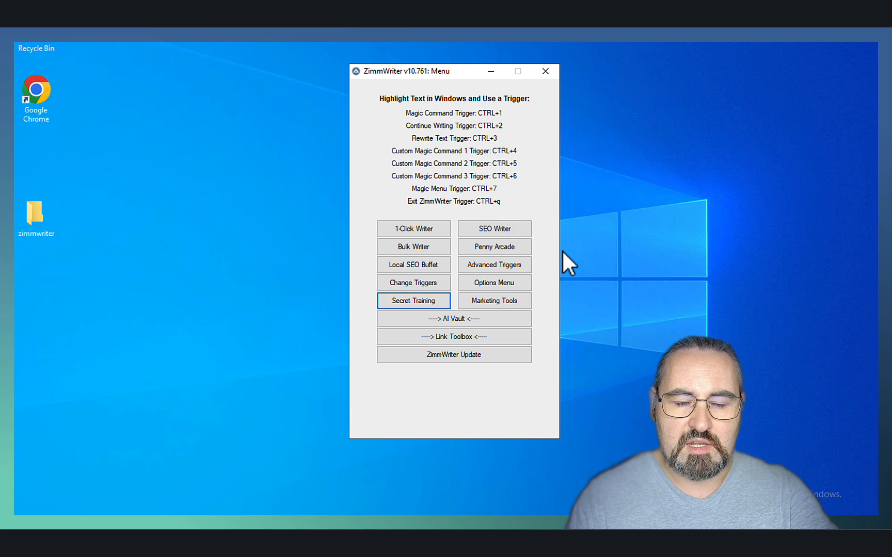
mouse_move(537, 406)
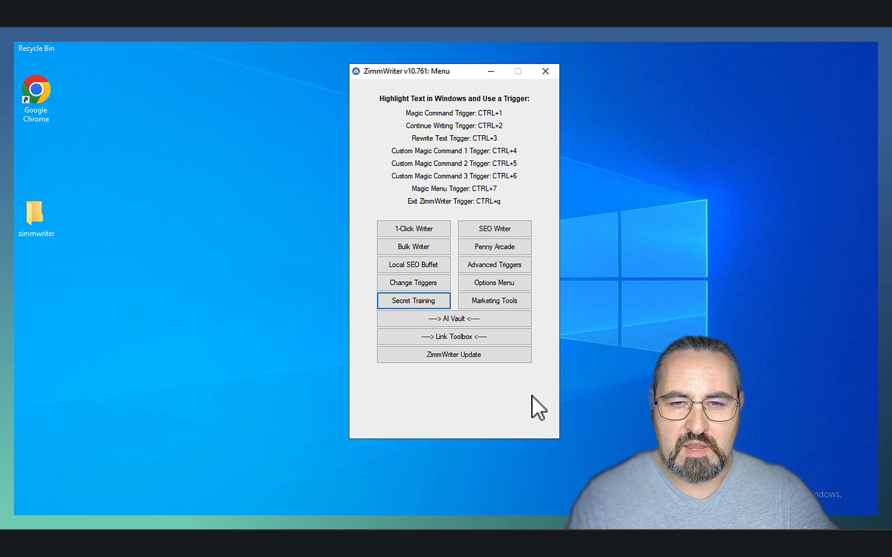
mouse_move(531, 398)
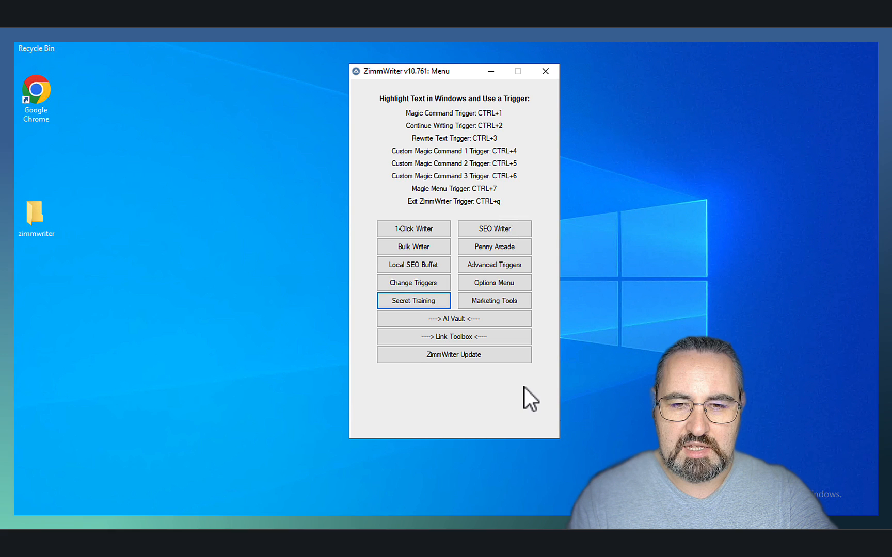
mouse_move(563, 264)
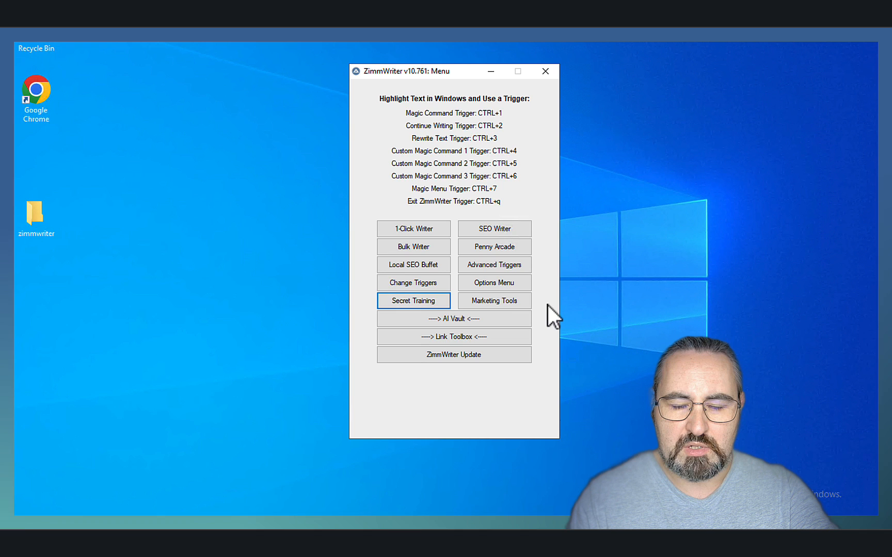
mouse_move(413, 265)
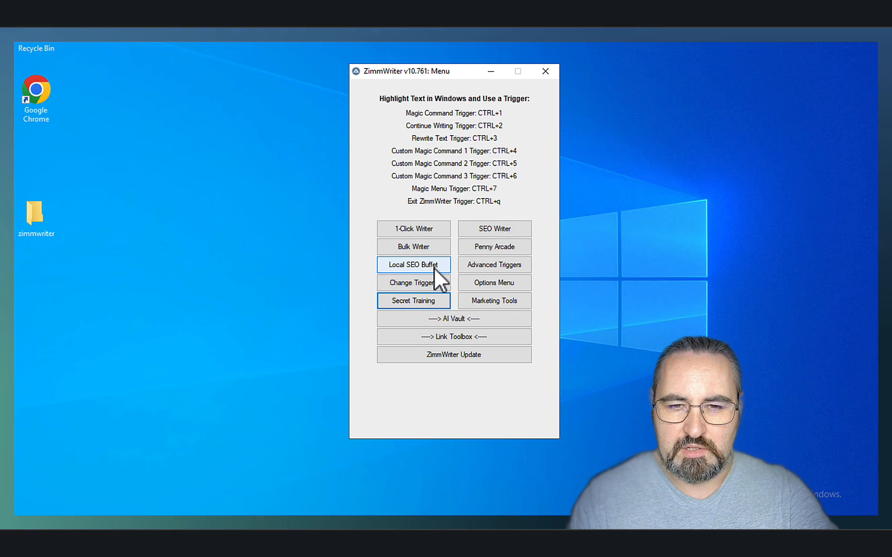
mouse_move(413, 283)
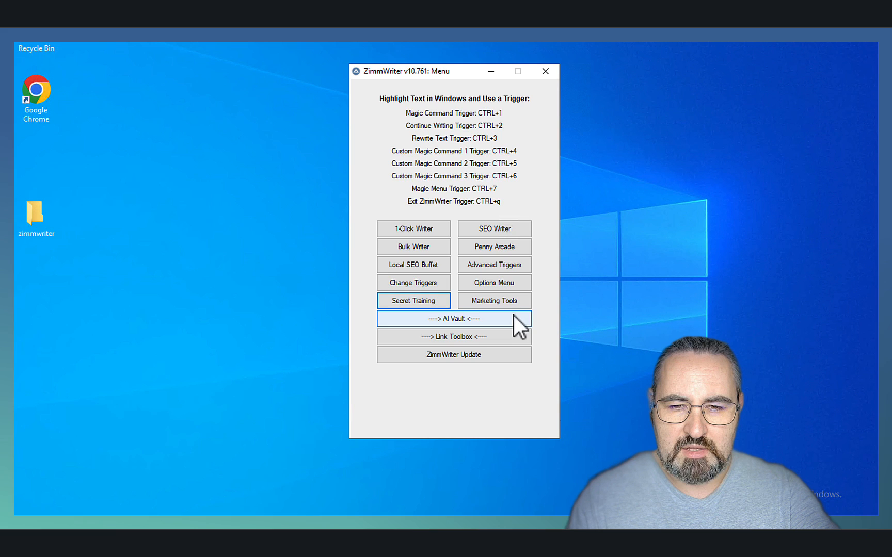
mouse_move(453, 336)
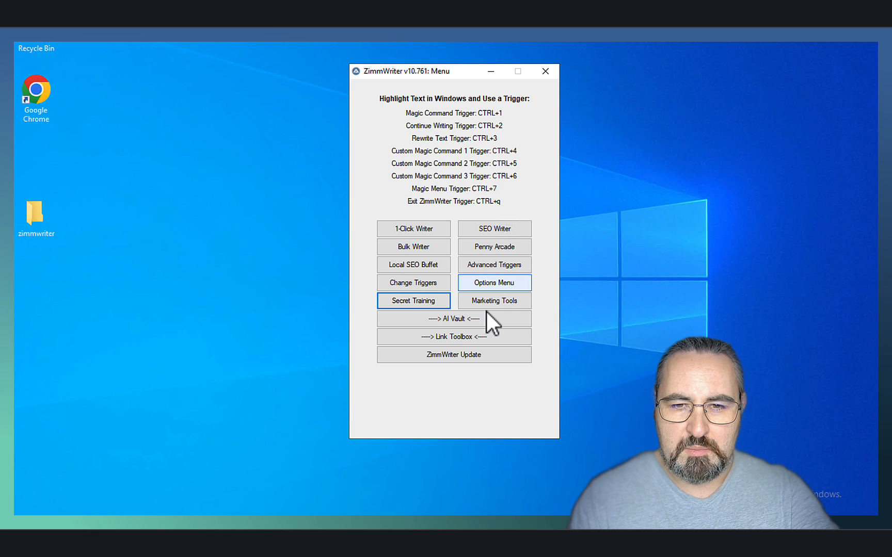
- Open ZimmWriter's SEO Blog Writer from the main menu
left_click(494, 228)
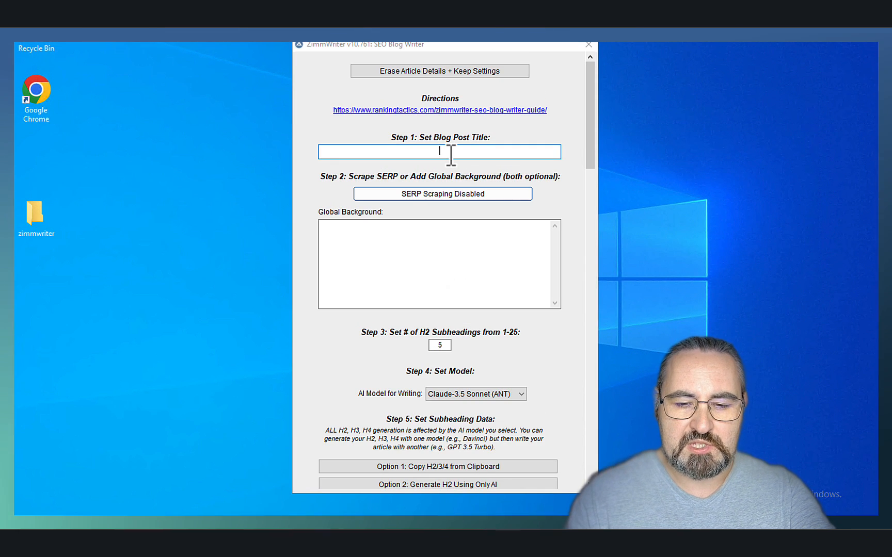
- Set the article intro style to Search Intent Intro
type("ai")
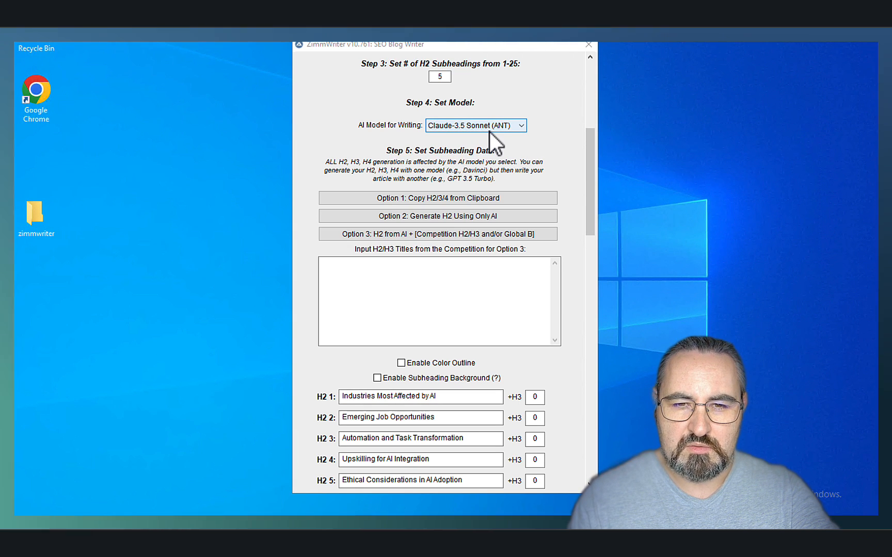
mouse_move(592, 230)
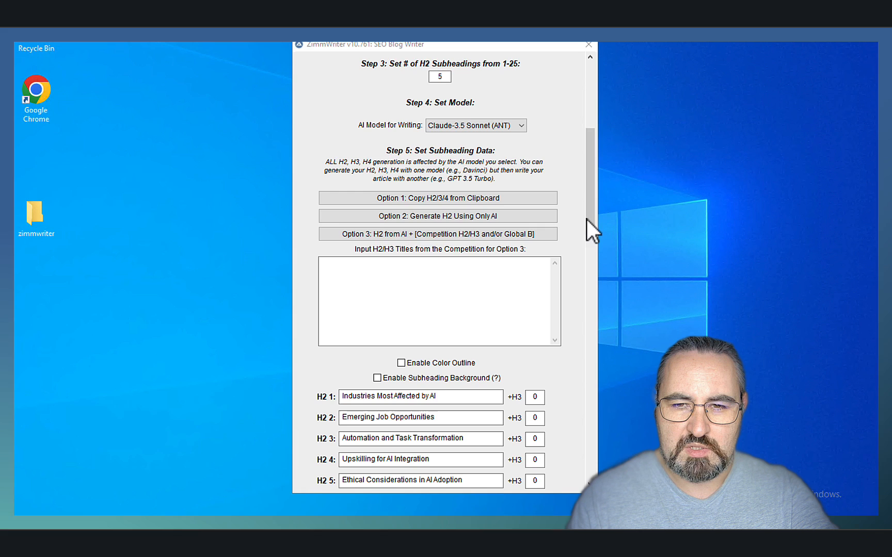
scroll("down", 3)
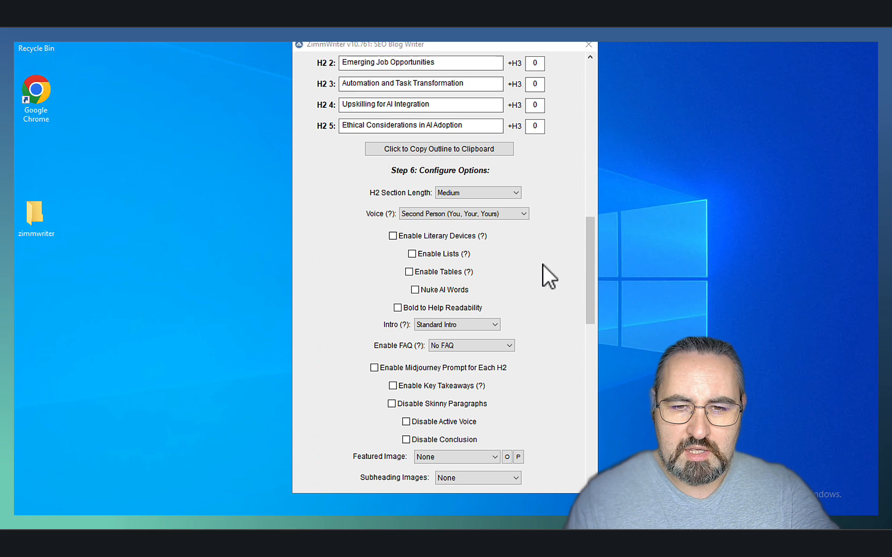
left_click(457, 324)
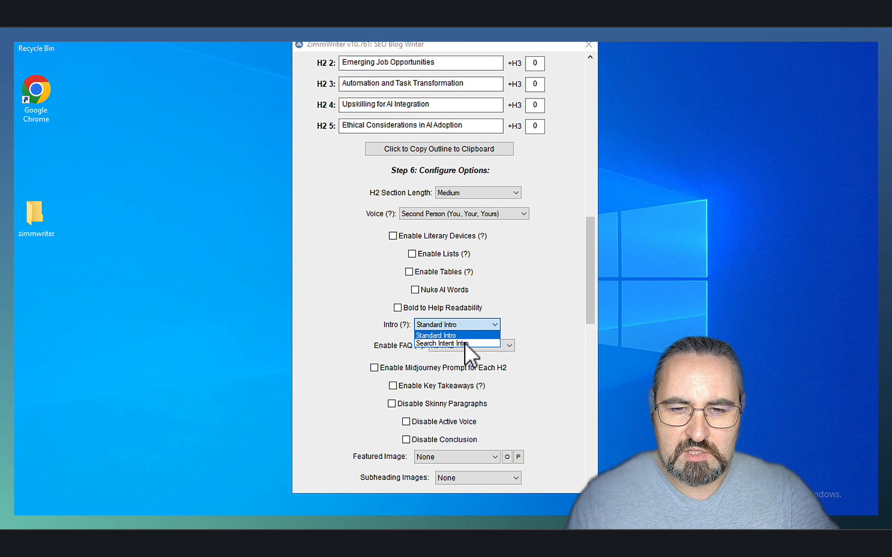
left_click(455, 344)
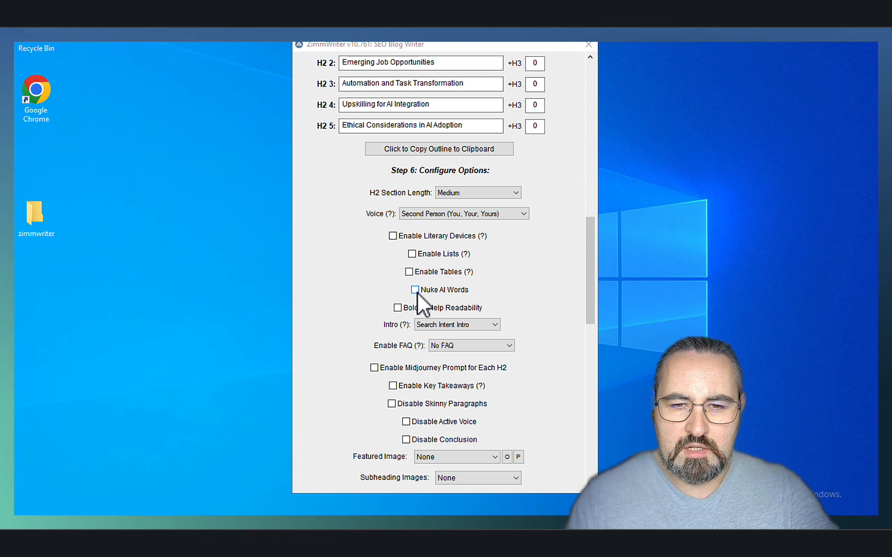
- Enable Nuke AI Words, Bold to Help Readability and Key Takeaways, then open an output file
left_click(415, 290)
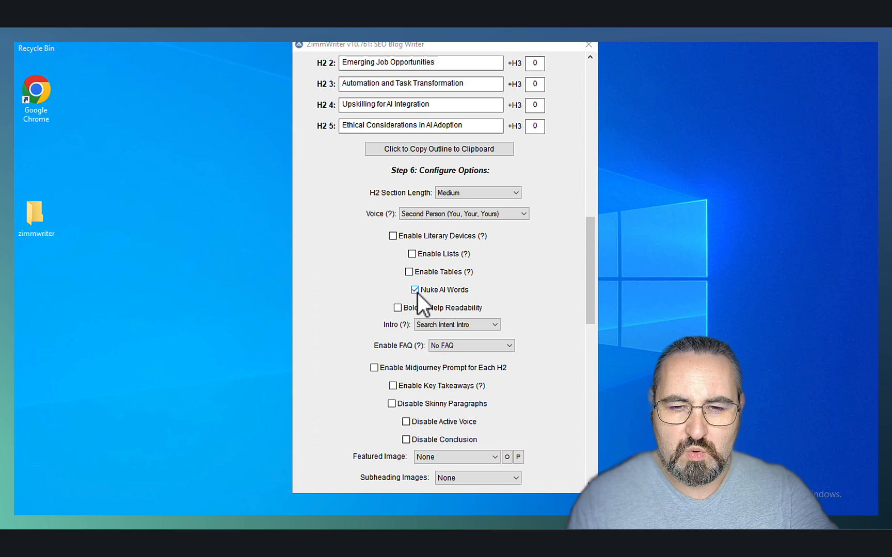
left_click(397, 307)
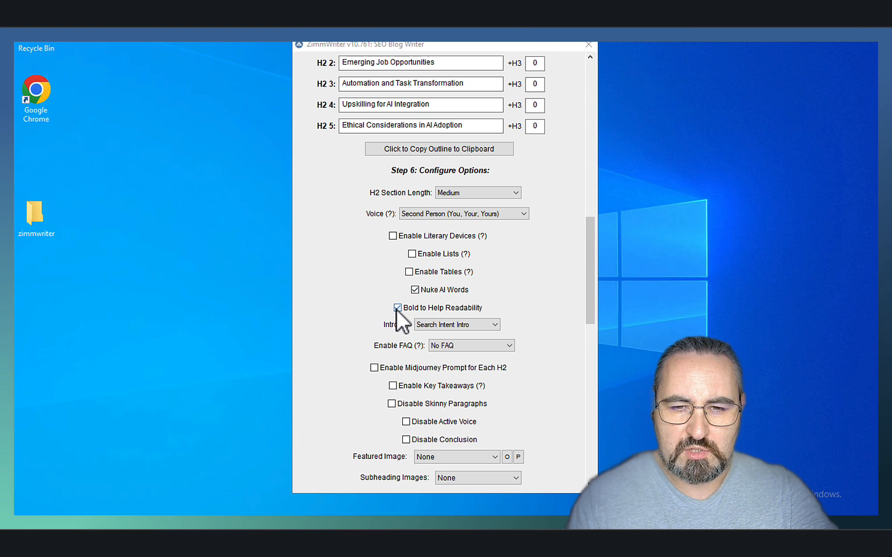
scroll("down", 3)
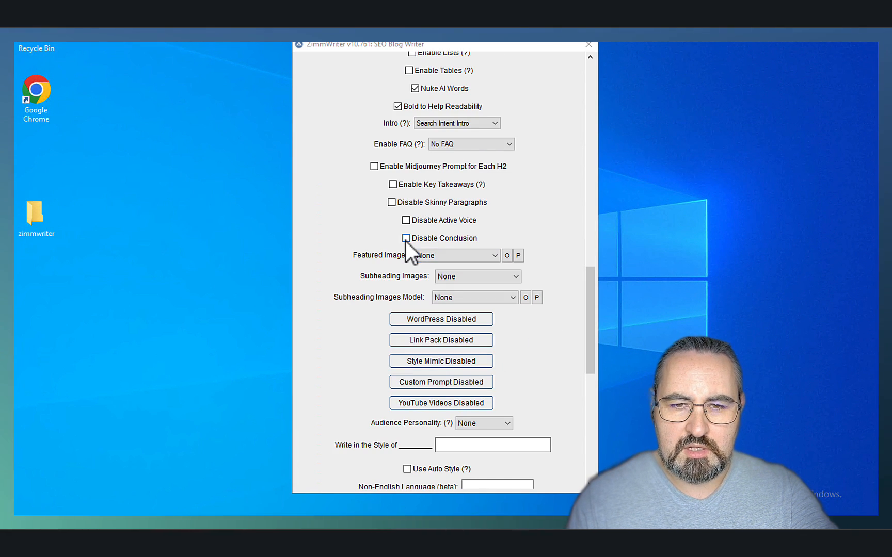
left_click(392, 184)
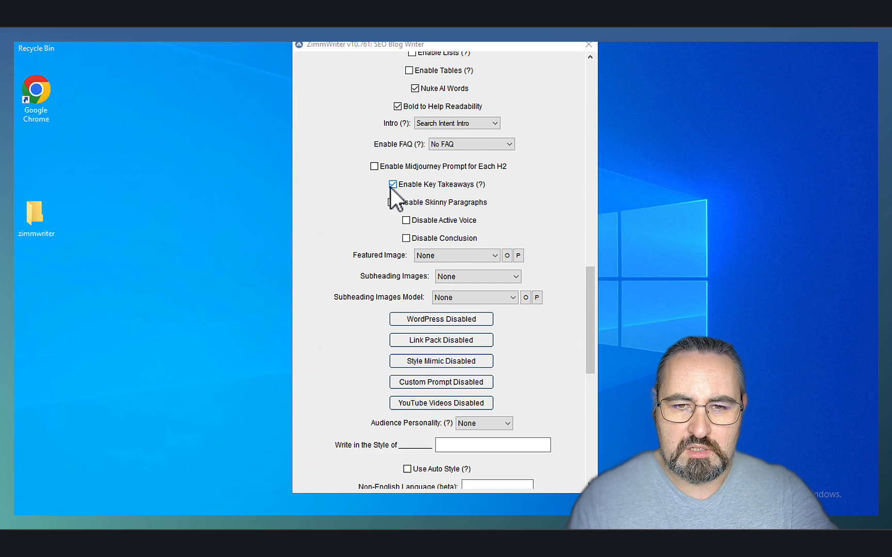
left_click(483, 260)
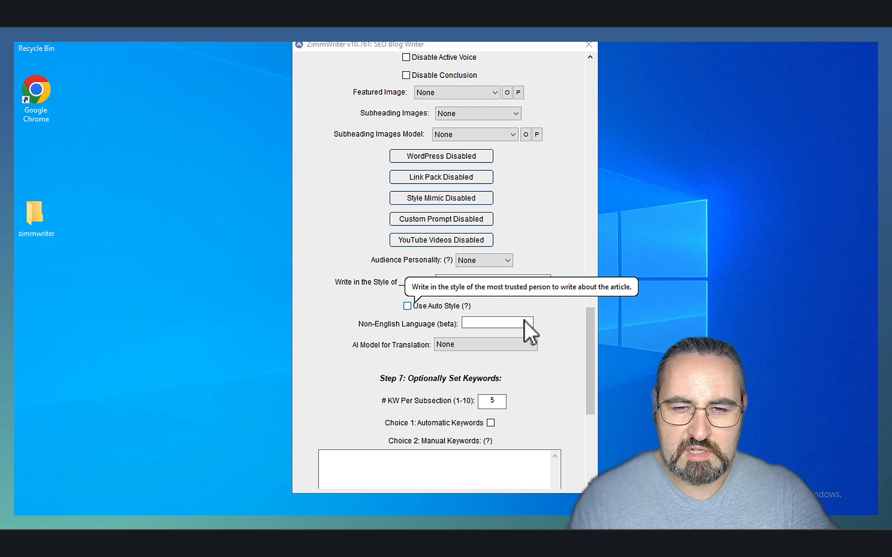
scroll("down", 3)
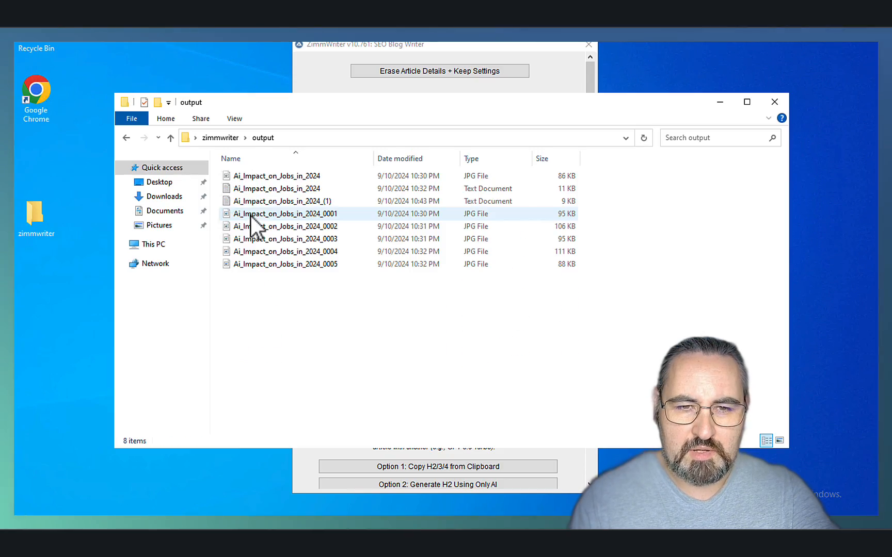
double_click(277, 189)
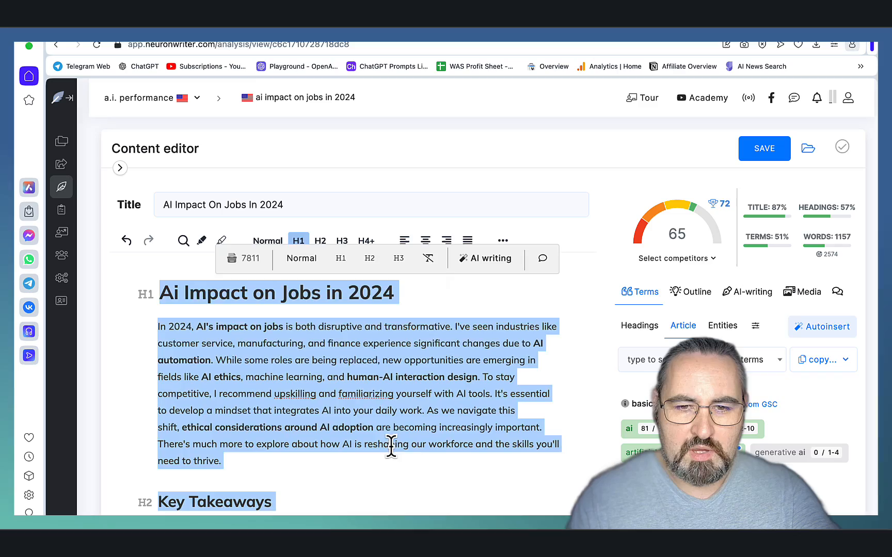
left_click(367, 377)
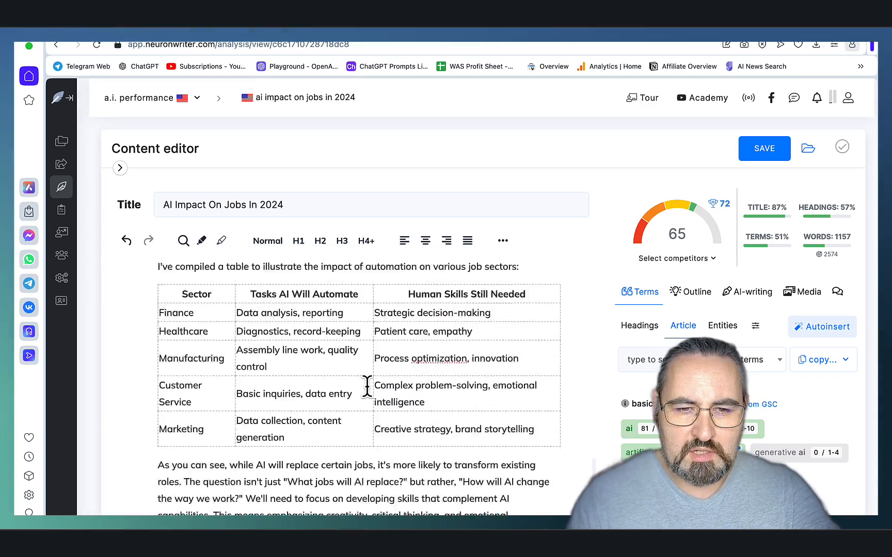
scroll("down", 3)
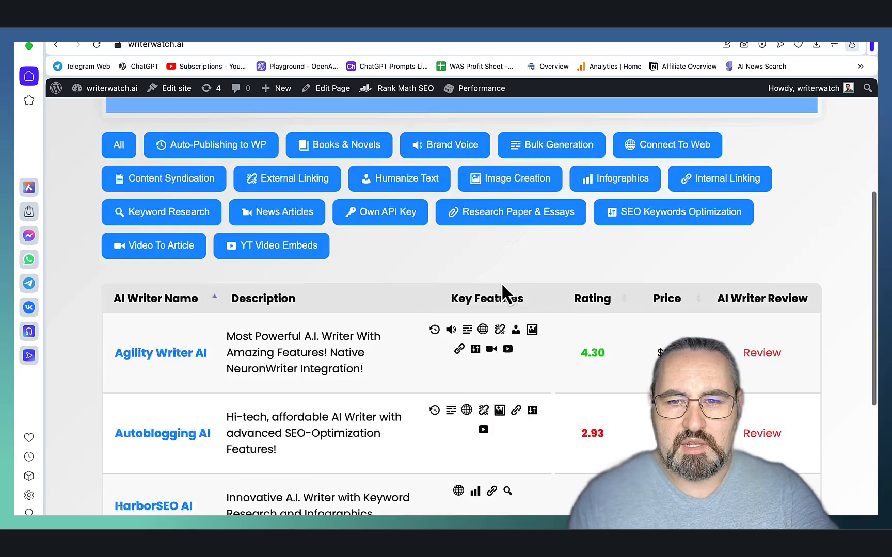
- Scroll between WriterWatch.ai's feature filter buttons and the AI writer ranking table
scroll("up", 3)
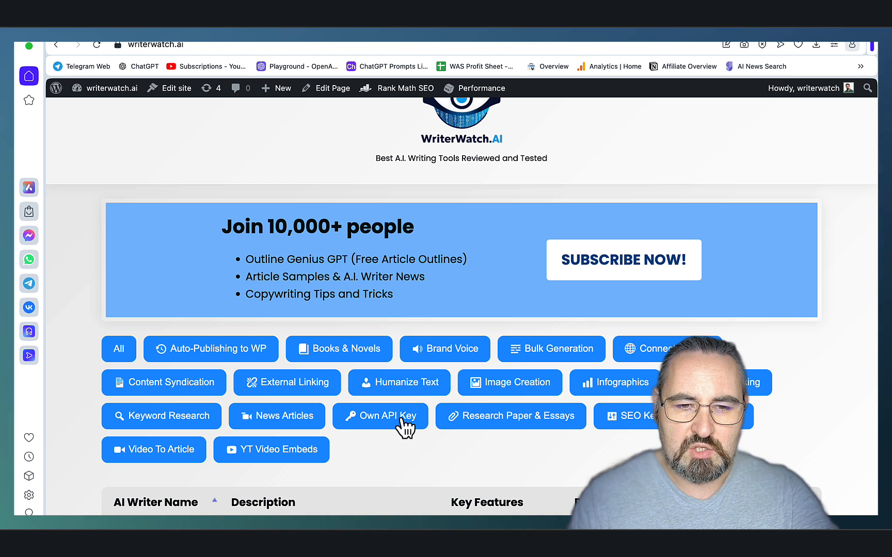
mouse_move(397, 470)
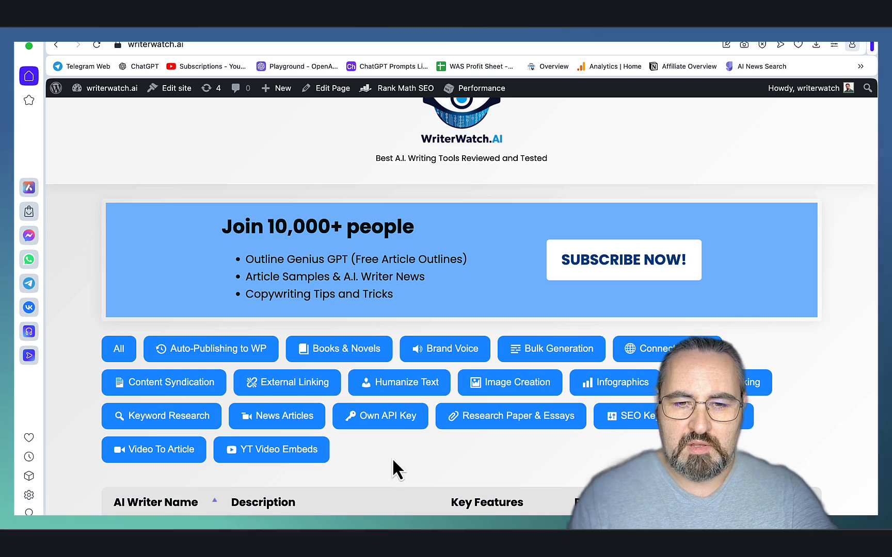
scroll("down", 3)
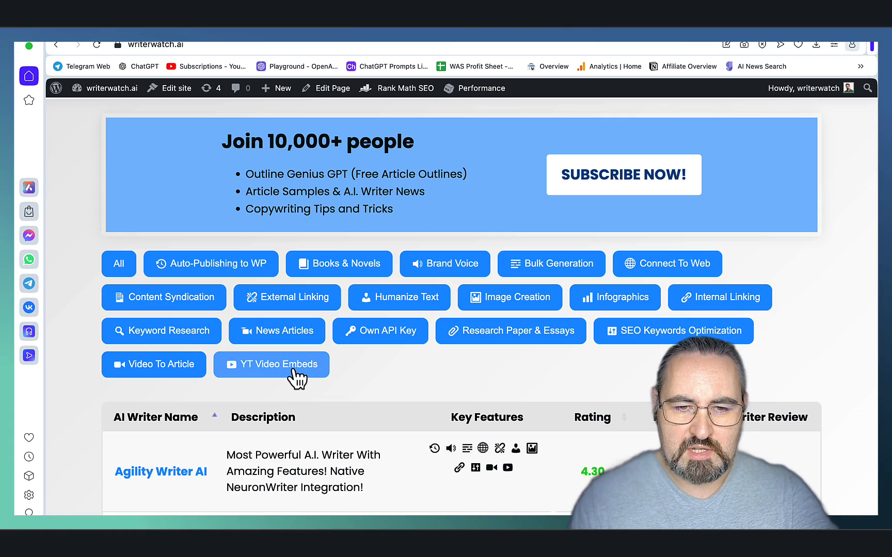
scroll("down", 3)
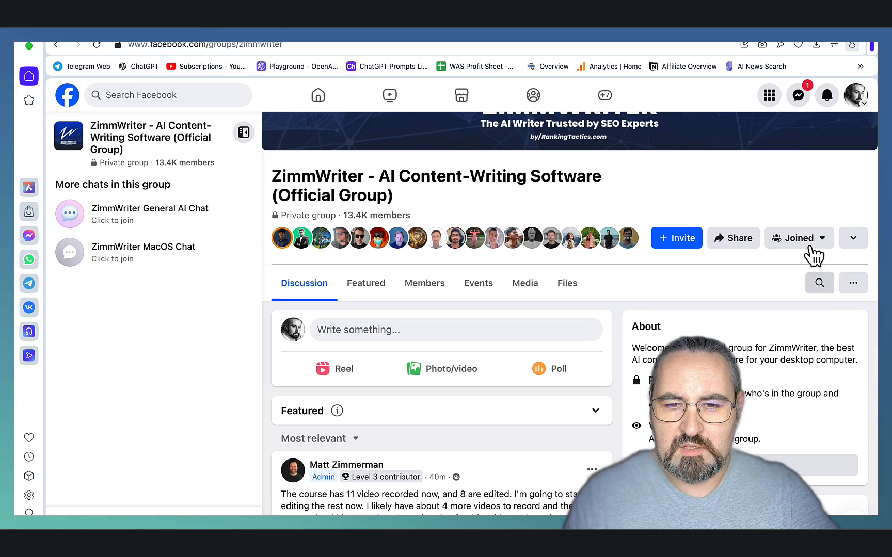
- Scroll through the Discussion feed of the official ZimmWriter Facebook group
scroll("down", 3)
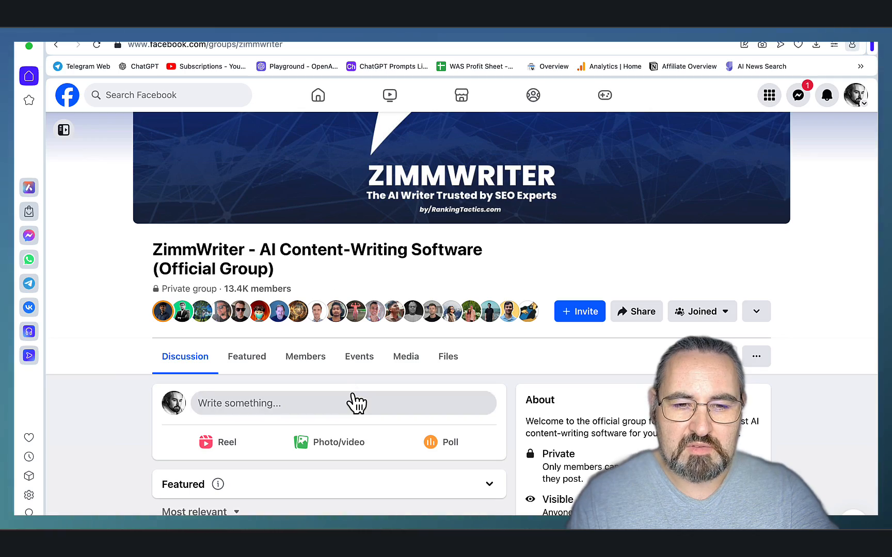
scroll("down", 3)
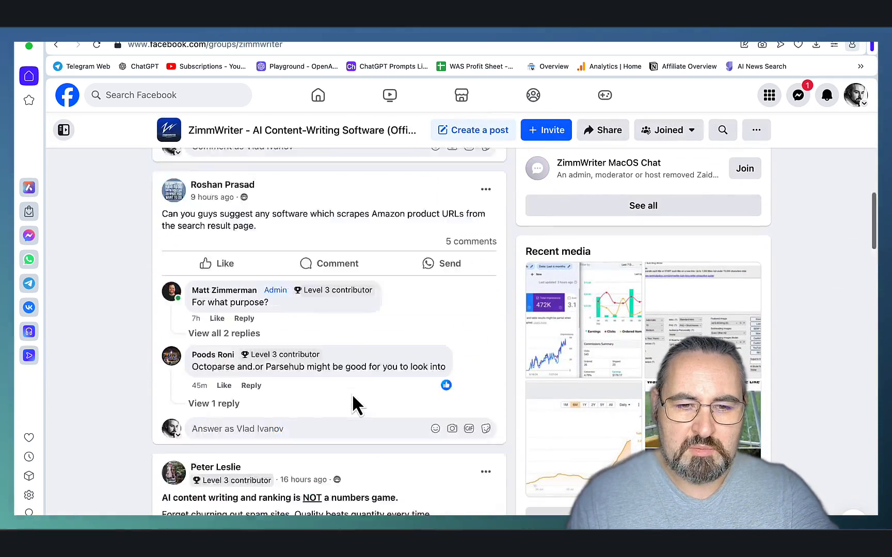
scroll("down", 3)
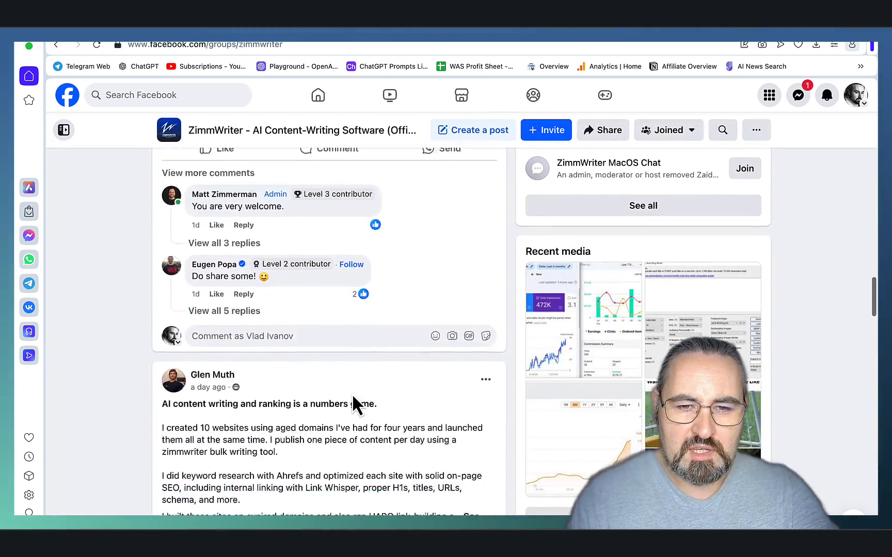
scroll("down", 3)
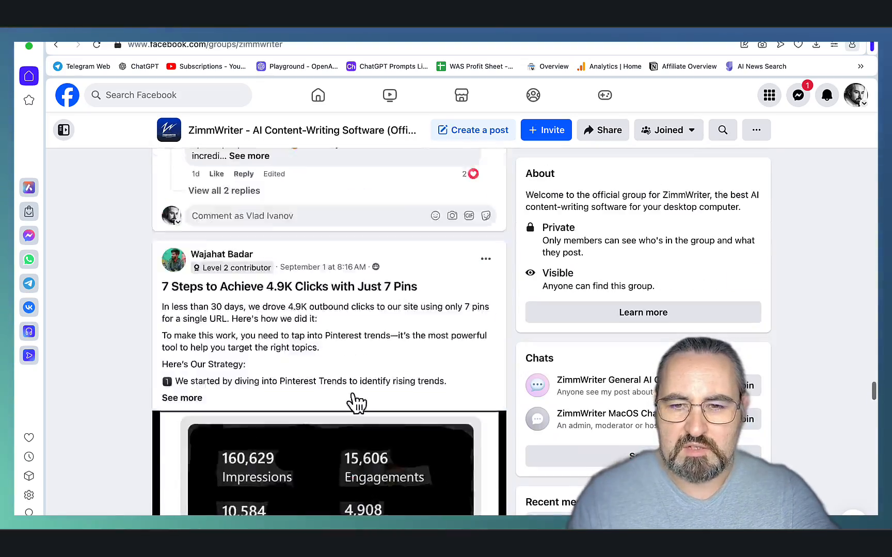
scroll("down", 3)
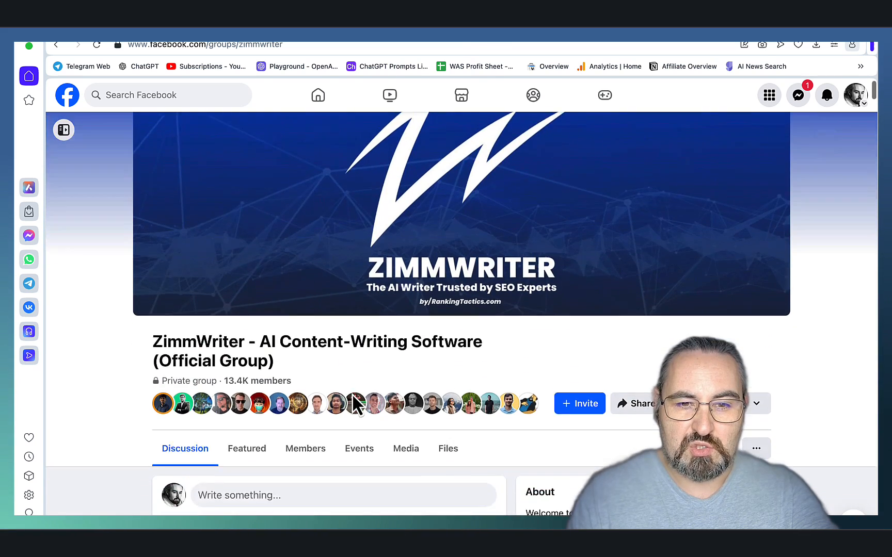
scroll("down", 3)
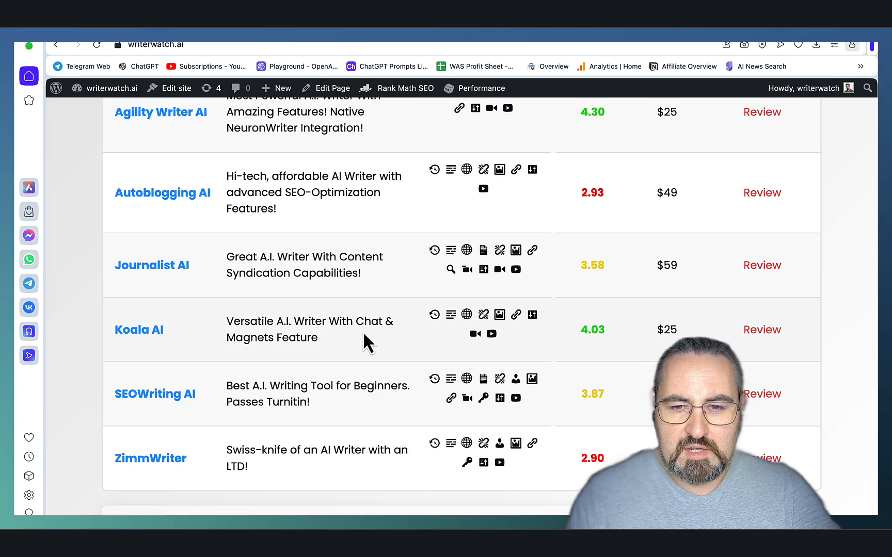
mouse_move(578, 489)
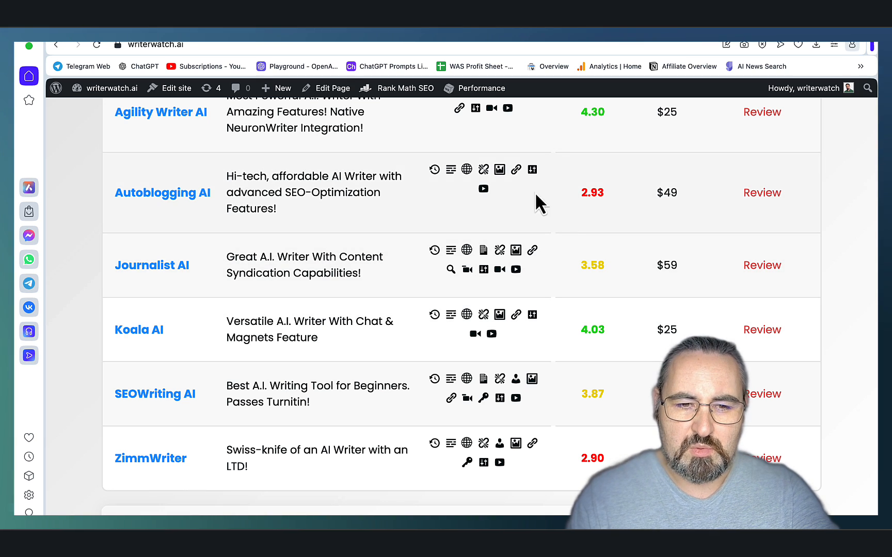
mouse_move(427, 190)
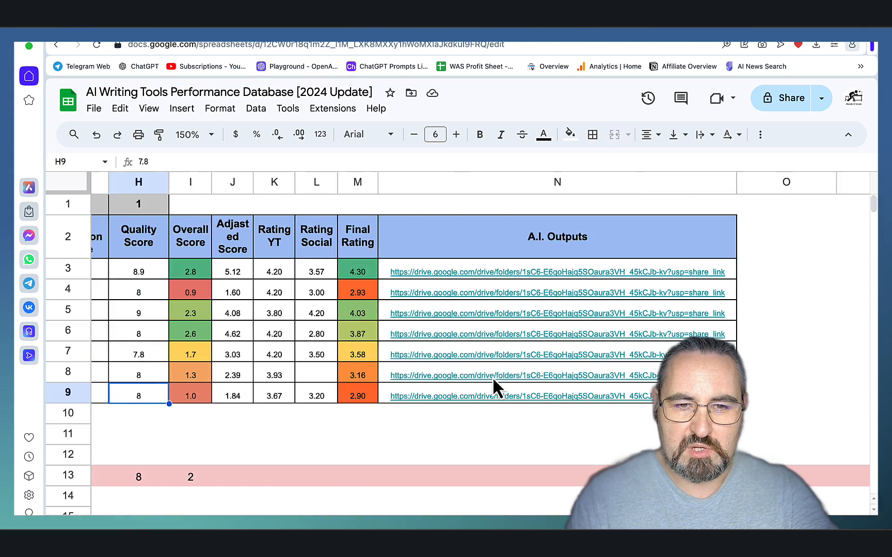
- Scroll the AI Writing Tools Performance Database sideways toward the Final Rating column
scroll("left", 3)
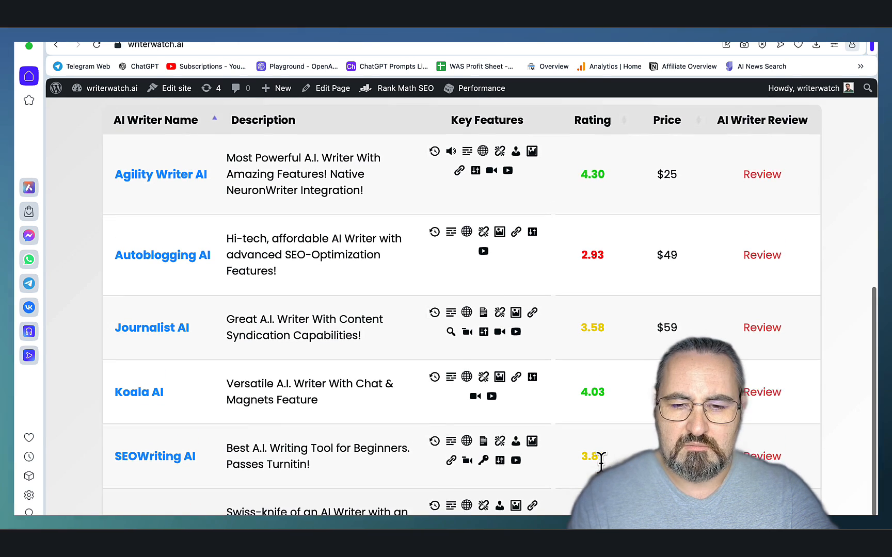
- Scroll the WriterWatch.ai rankings page past its subscribe banner and feature categories
scroll("down", 3)
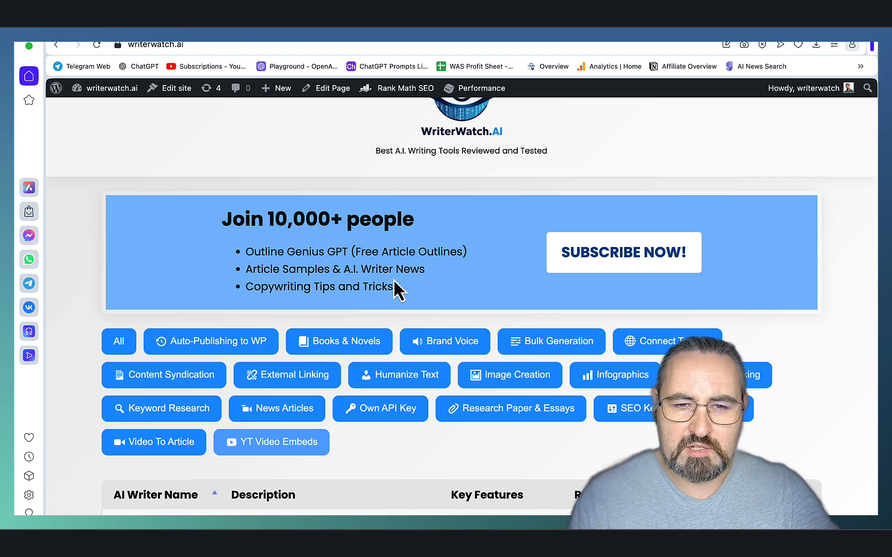
mouse_move(260, 291)
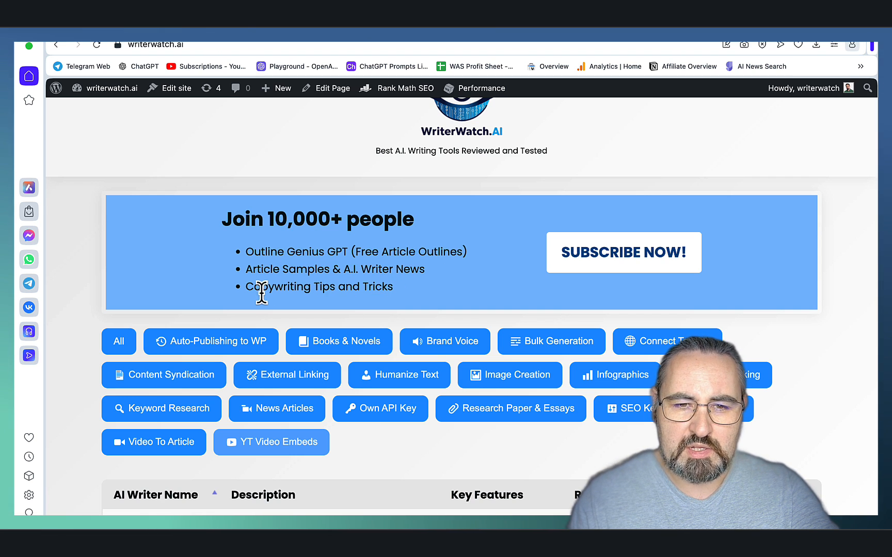
mouse_move(444, 300)
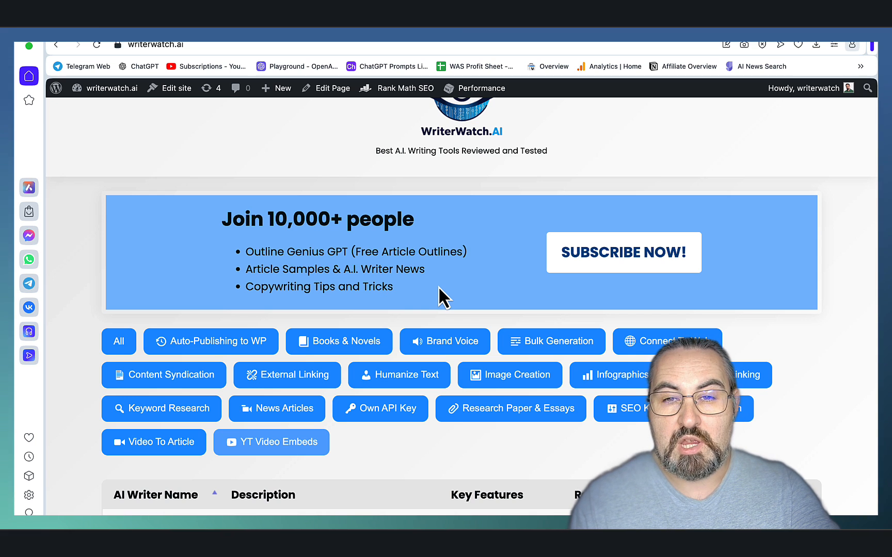